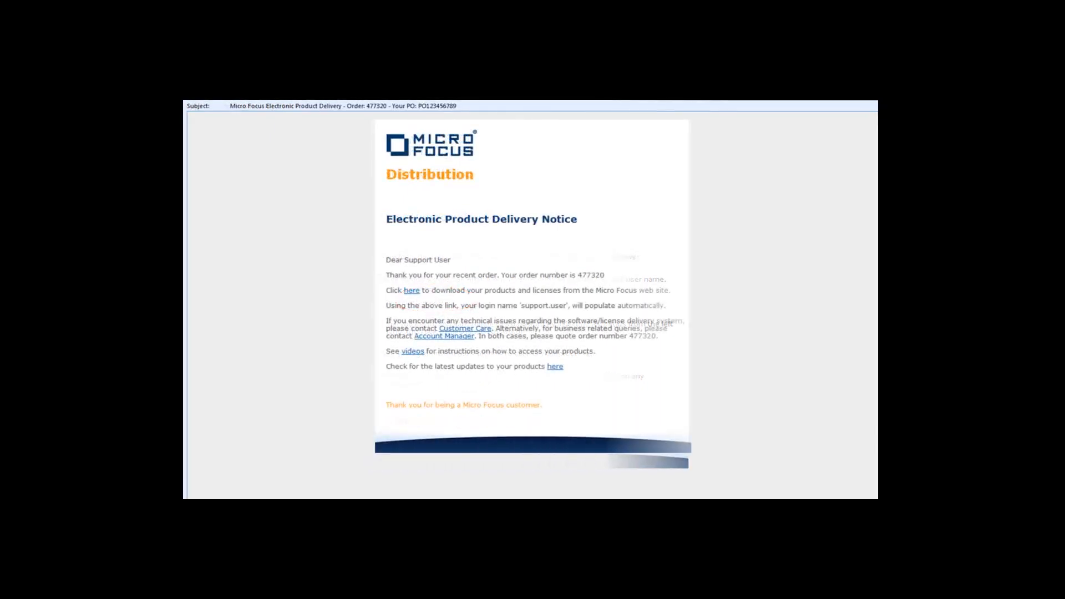
Follow the 'here' link in the order 477320 delivery notice to the SupportLine login page.
left_click(412, 289)
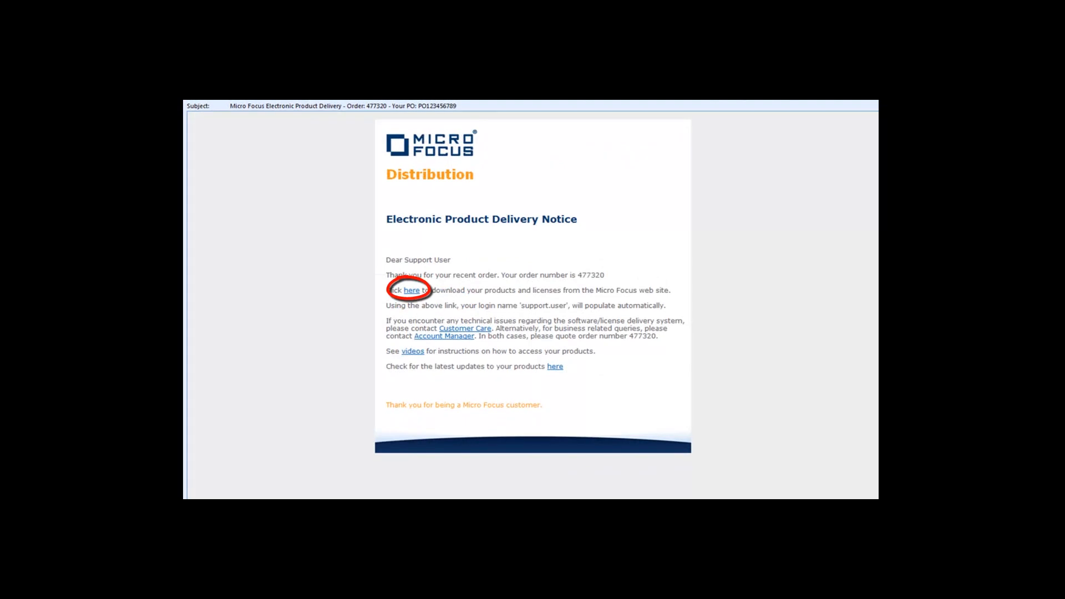
left_click(410, 290)
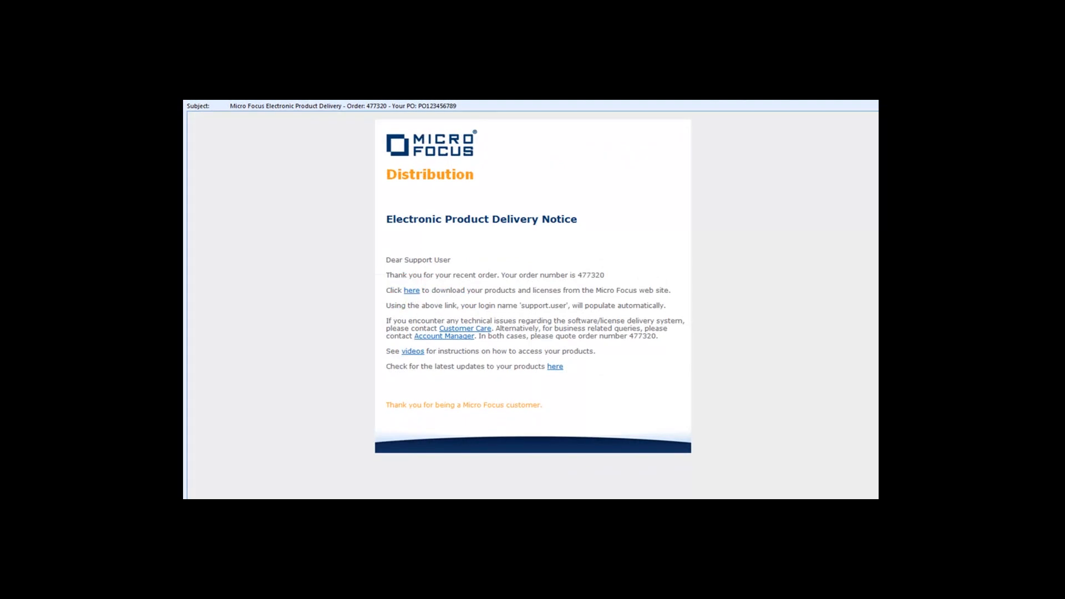
left_click(410, 289)
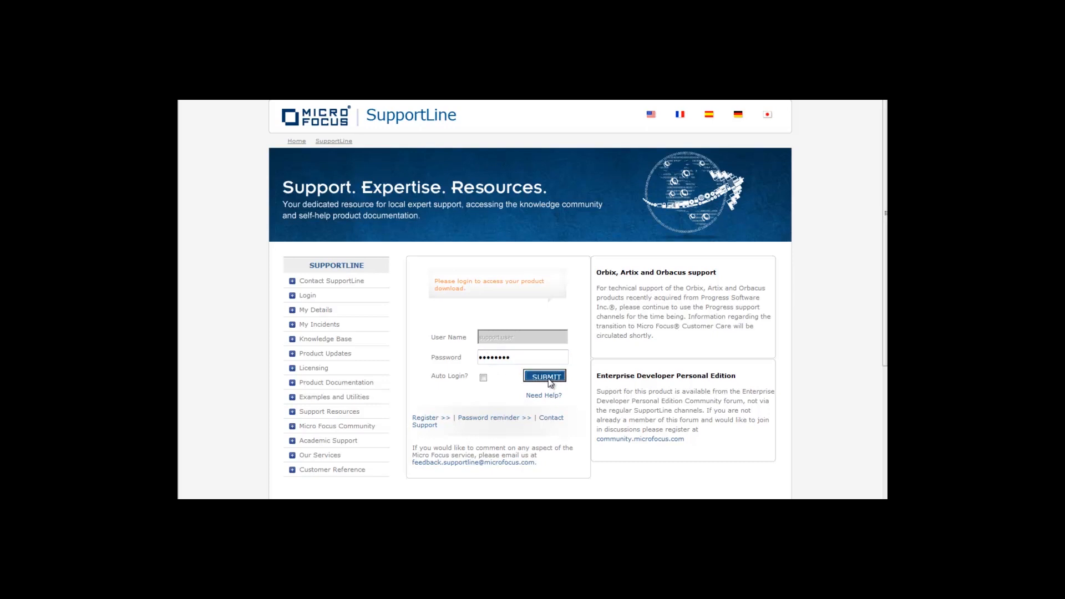
left_click(544, 376)
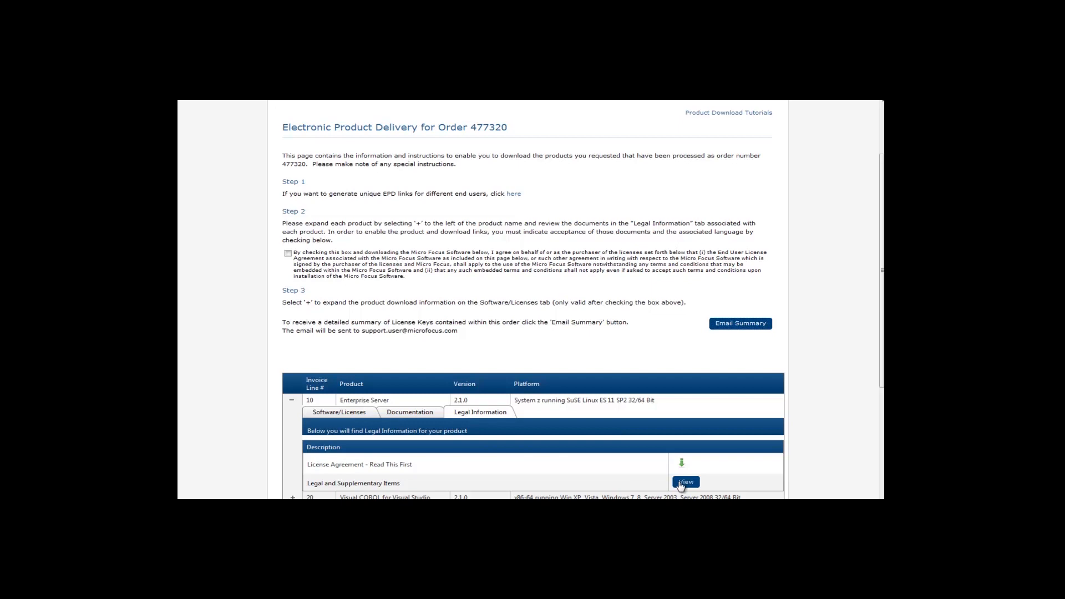
View the Legal and Supplementary Items document for Enterprise Server.
left_click(685, 482)
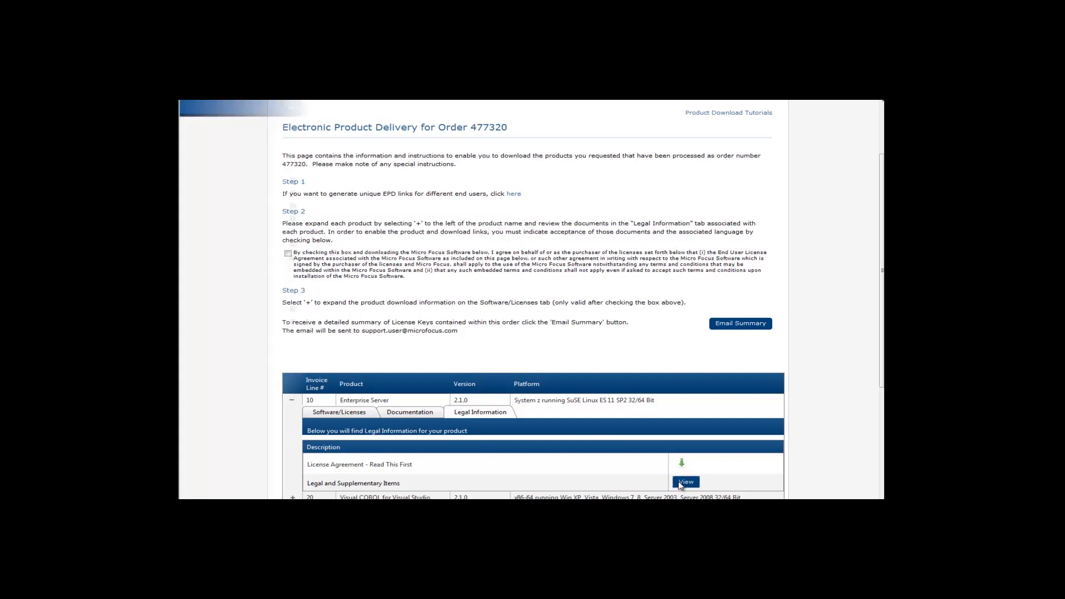
left_click(685, 482)
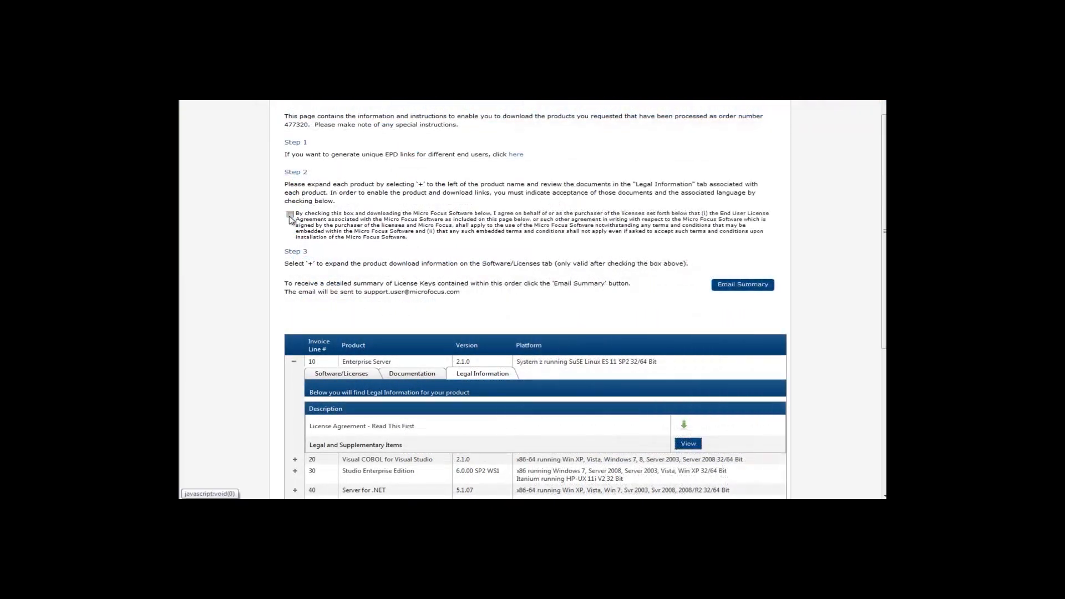
Tick the Step 2 licence agreement checkbox and show the Enterprise Server Documentation list.
left_click(290, 214)
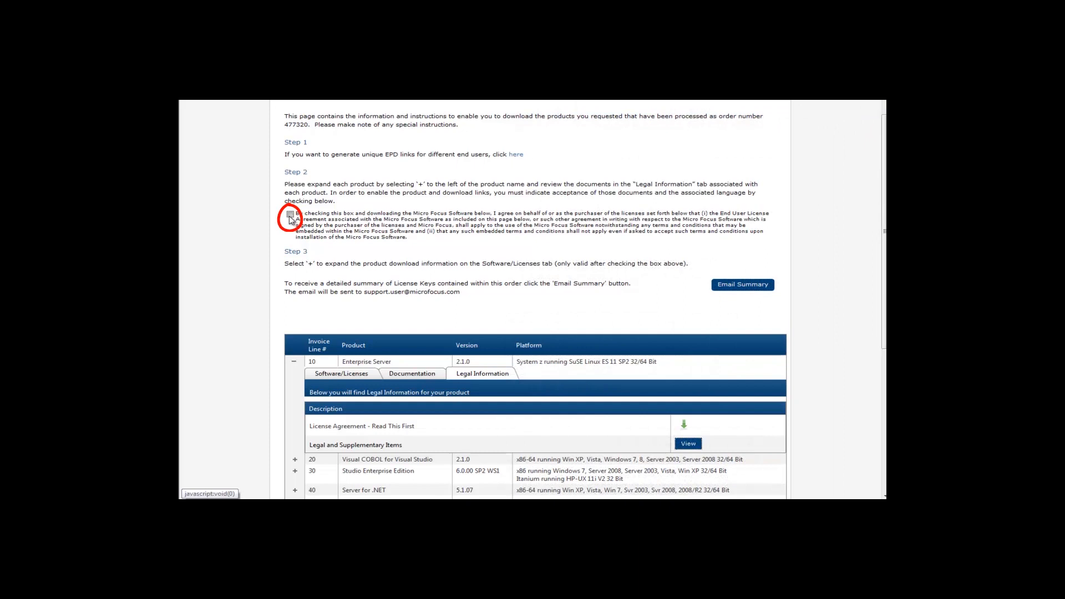
left_click(289, 214)
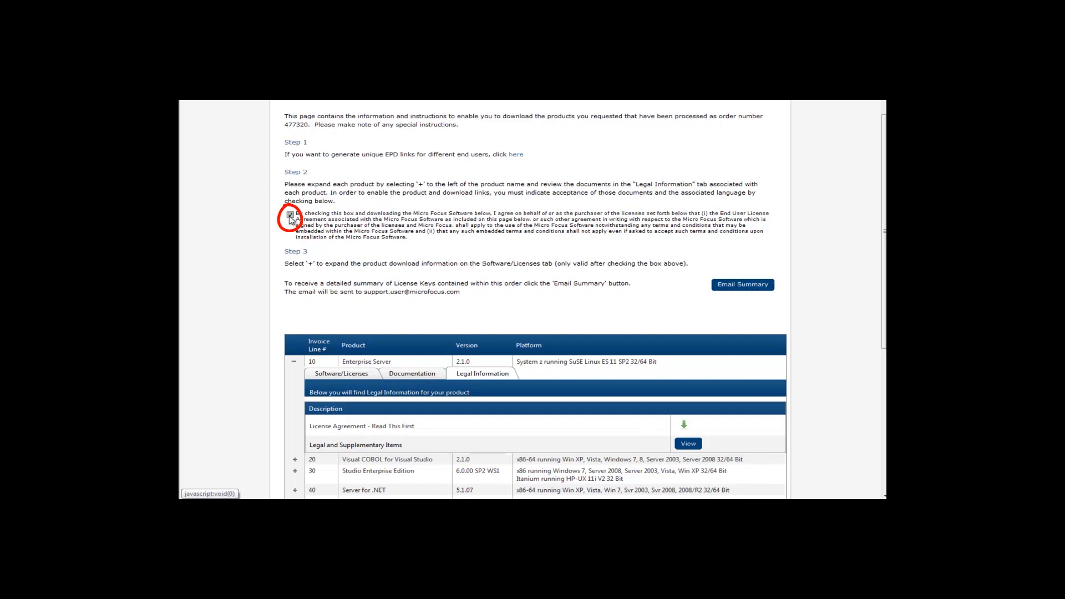
left_click(290, 214)
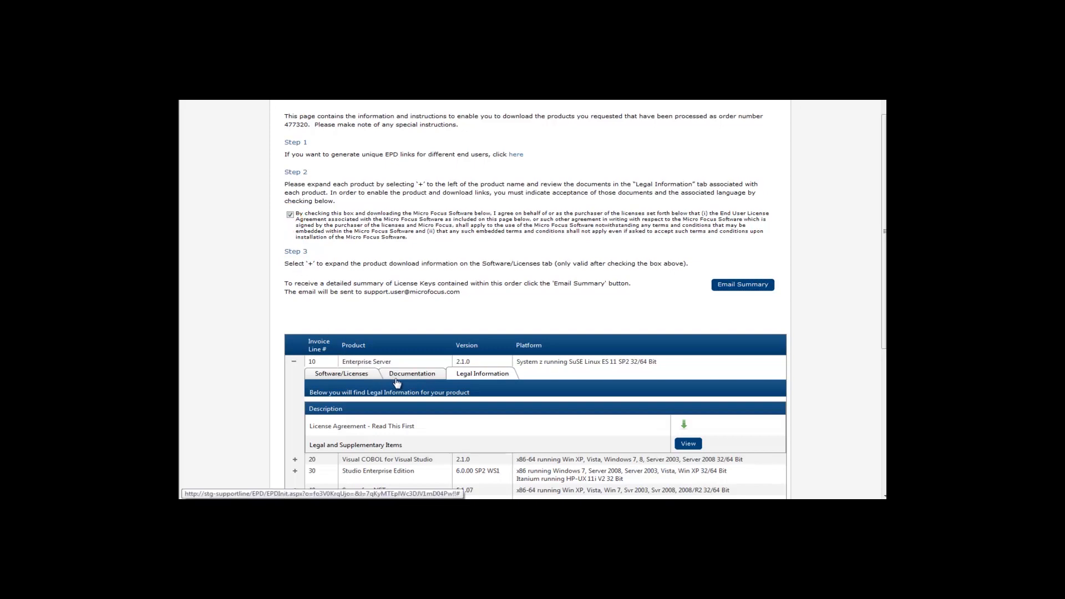
mouse_move(402, 379)
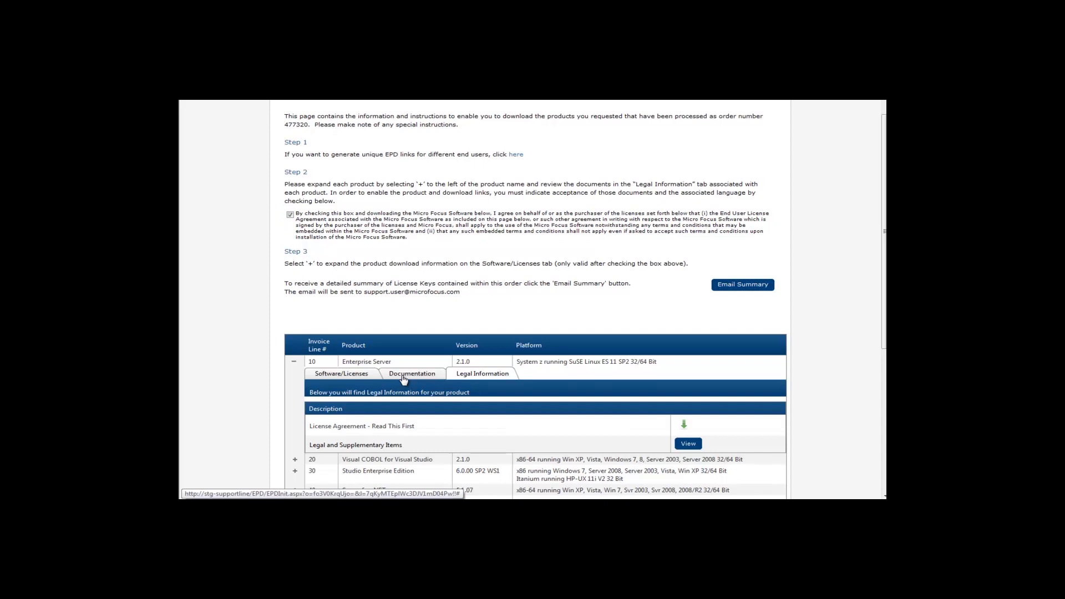
left_click(410, 374)
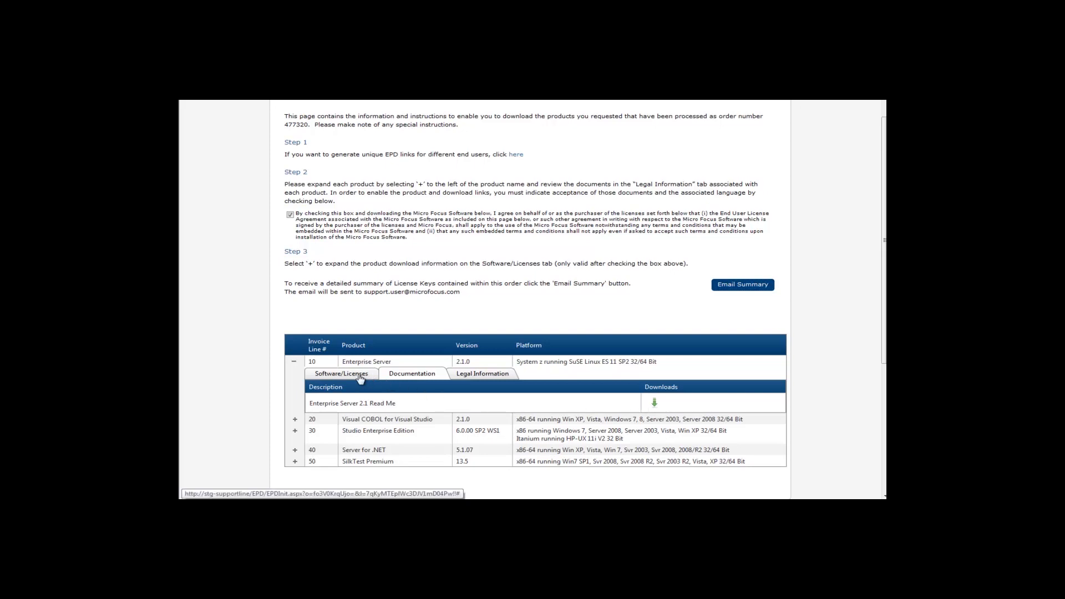
left_click(341, 374)
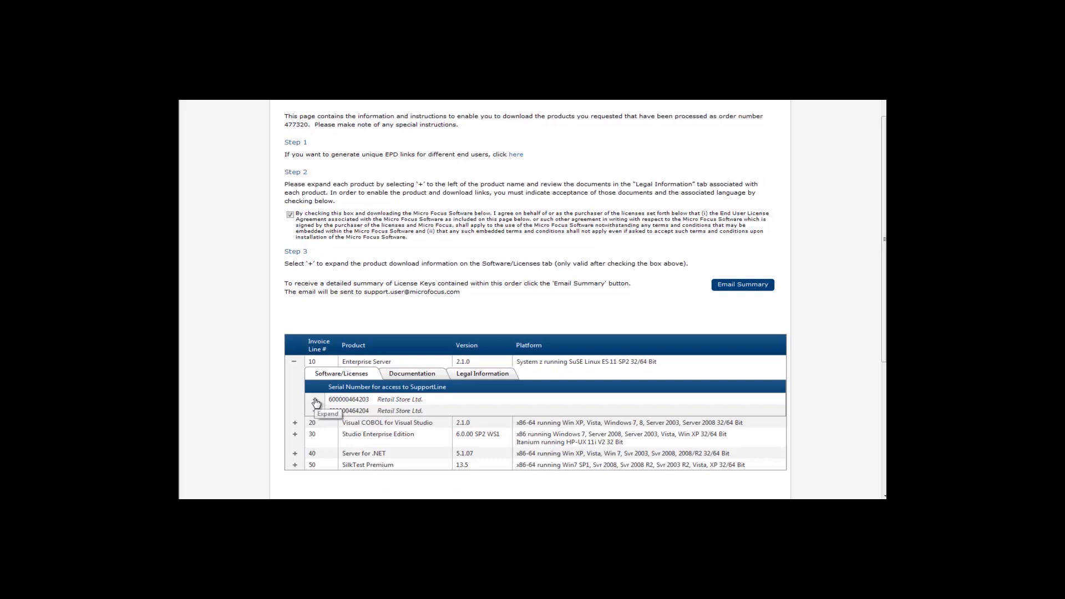
left_click(315, 400)
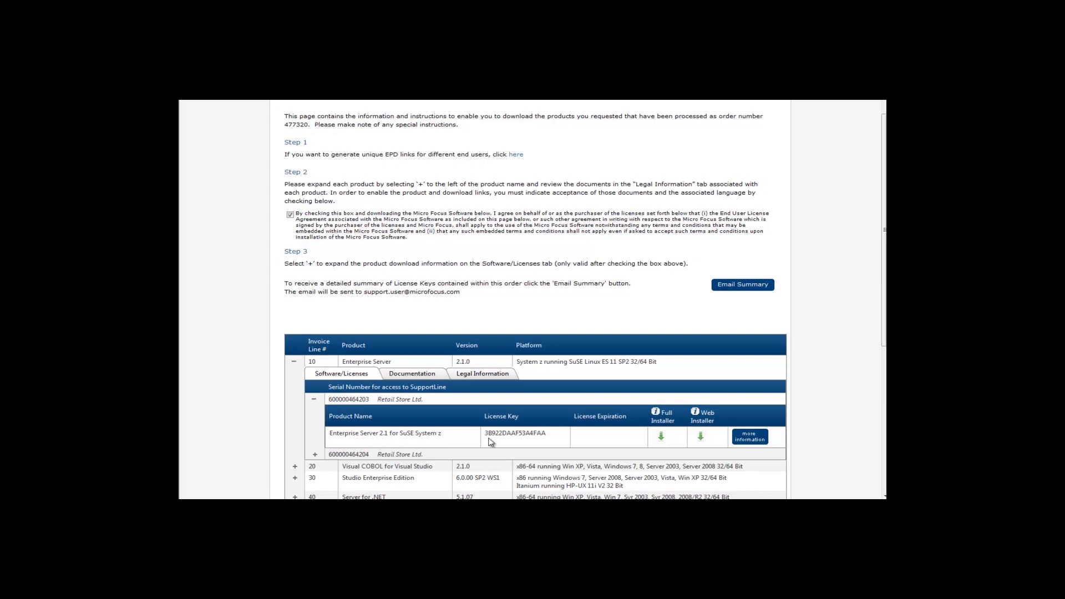
mouse_move(516, 442)
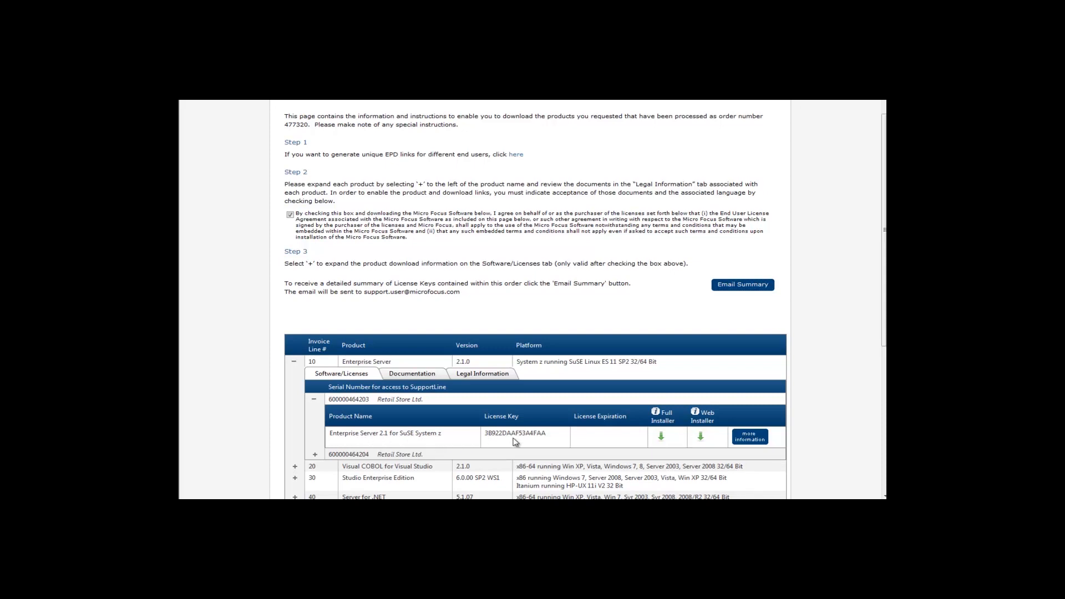
mouse_move(604, 443)
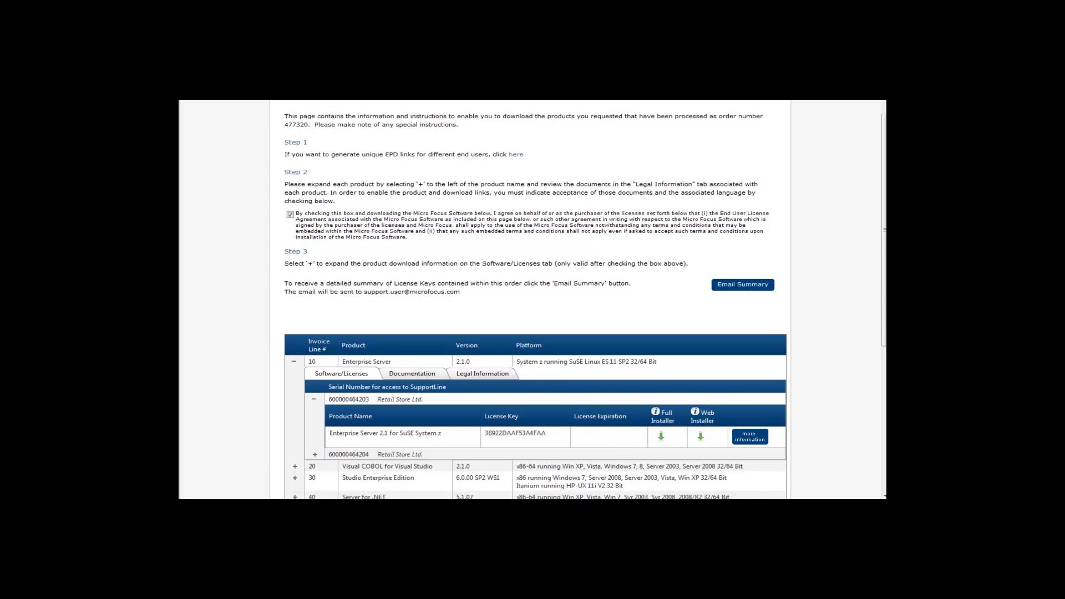
scroll("down", 3)
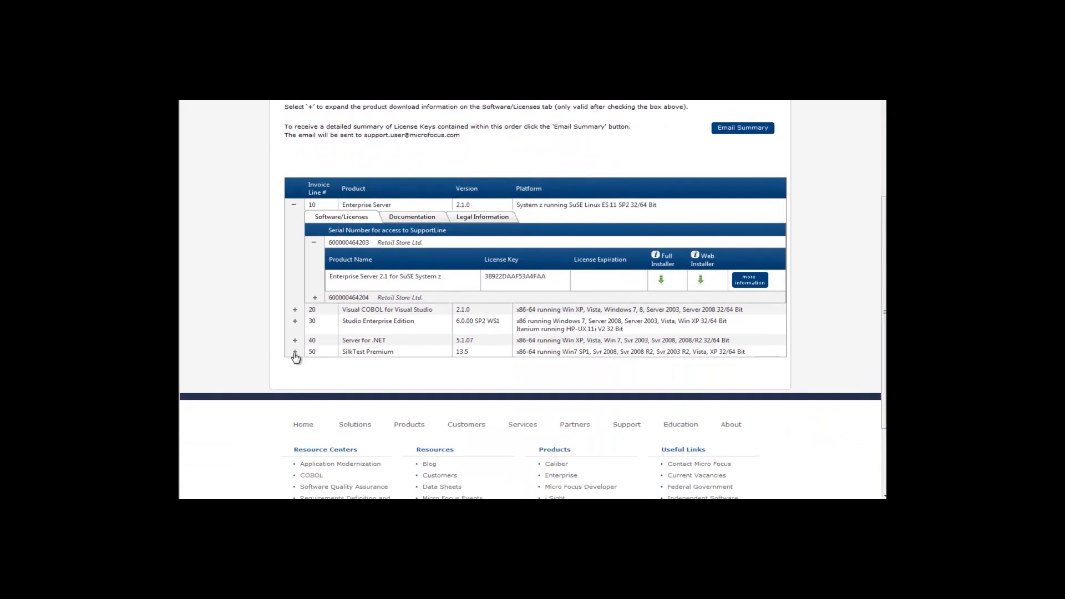
left_click(295, 355)
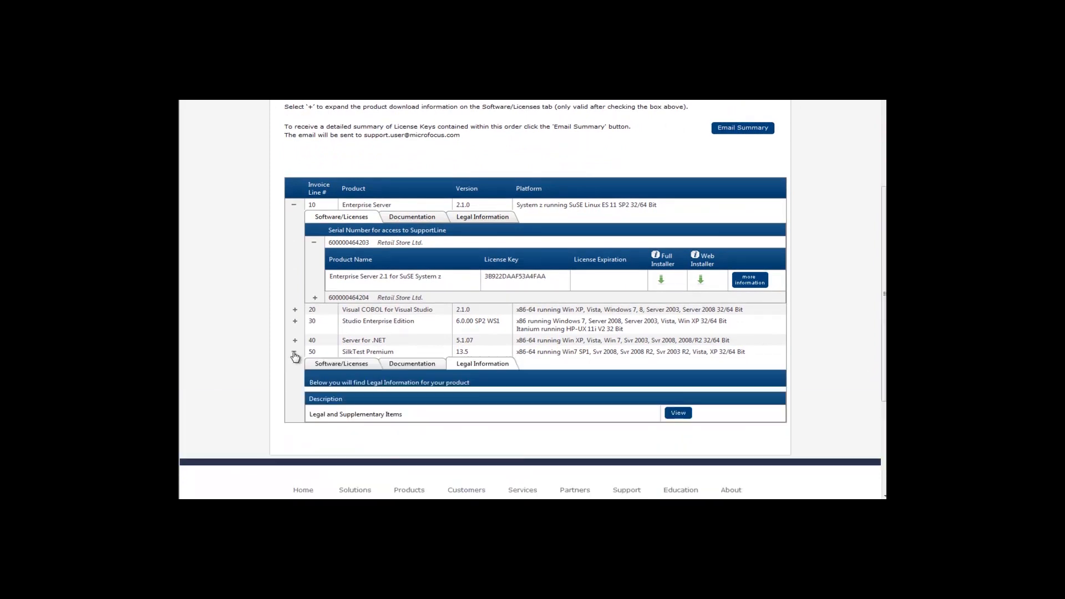
left_click(294, 352)
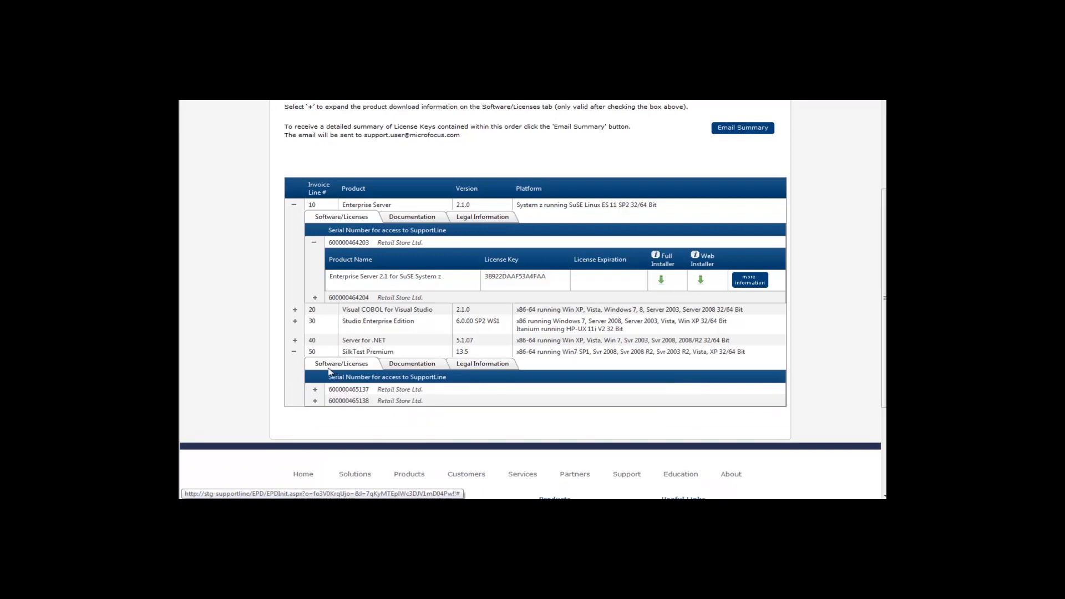
left_click(314, 388)
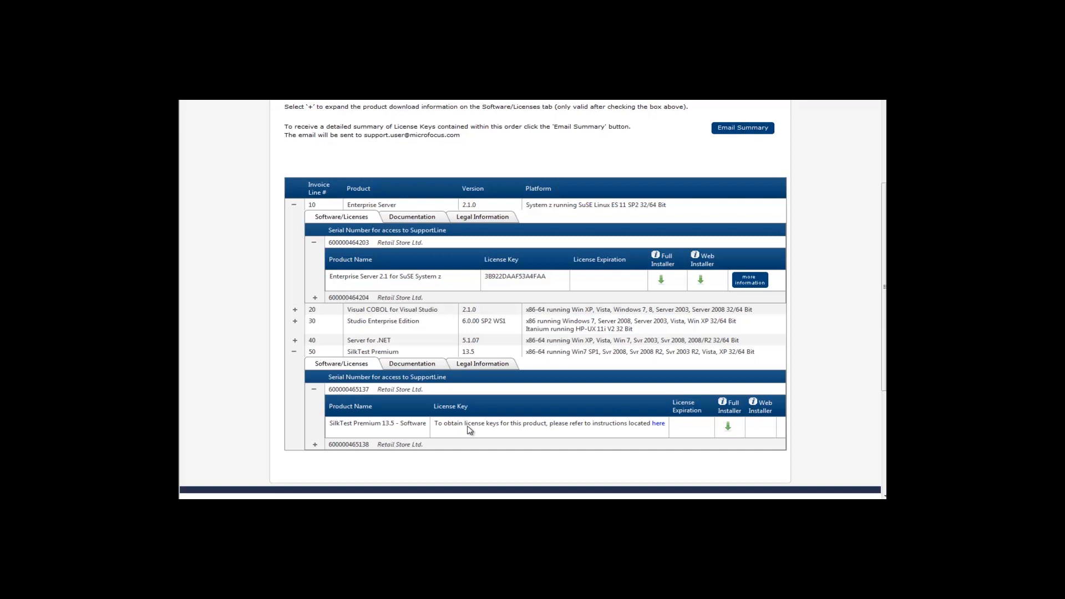
mouse_move(658, 423)
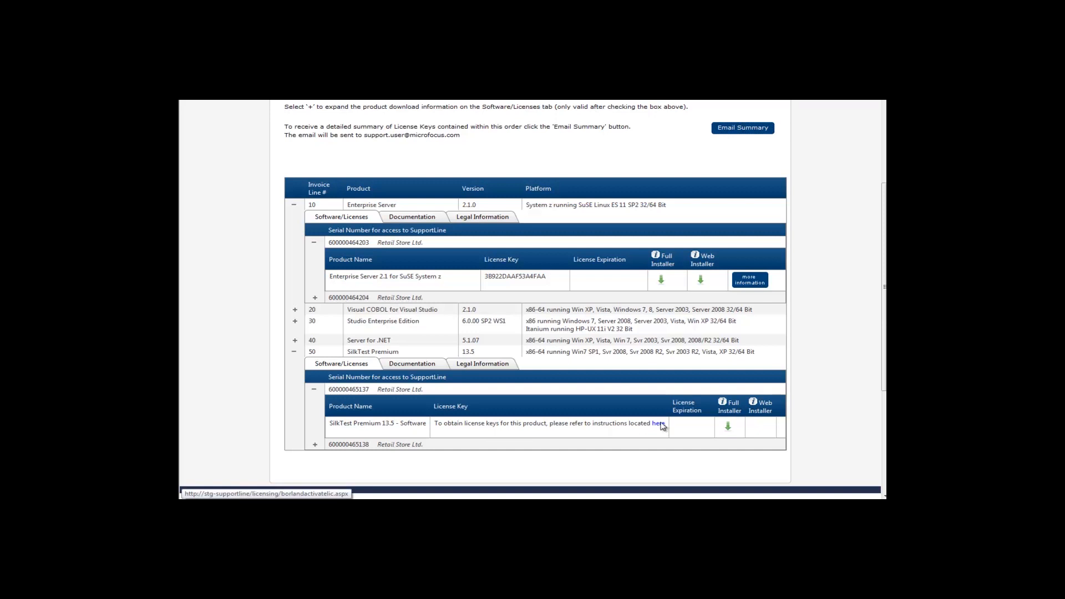
mouse_move(749, 278)
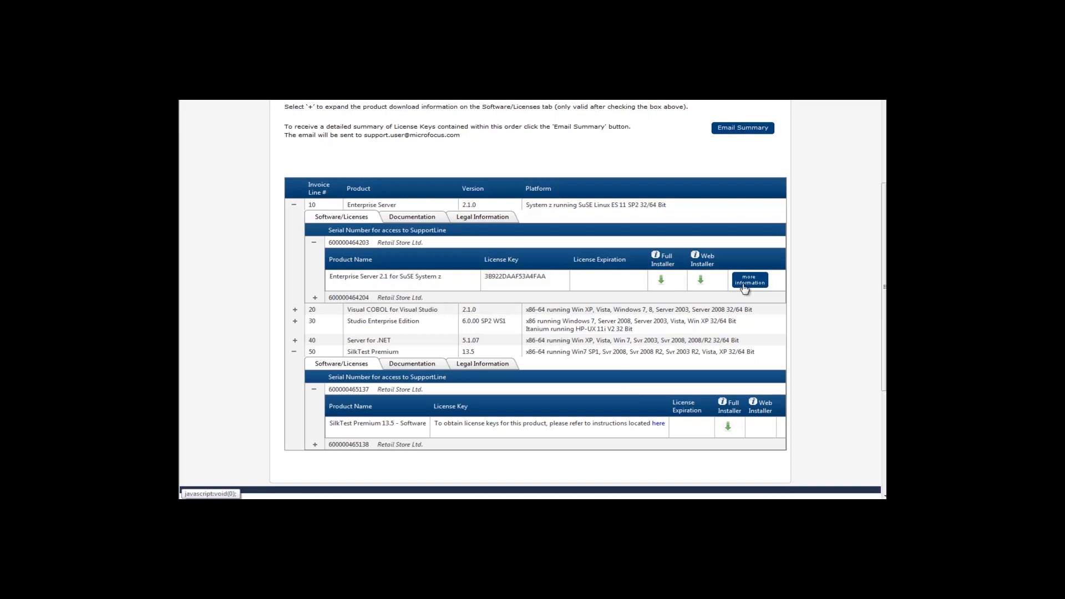
left_click(748, 280)
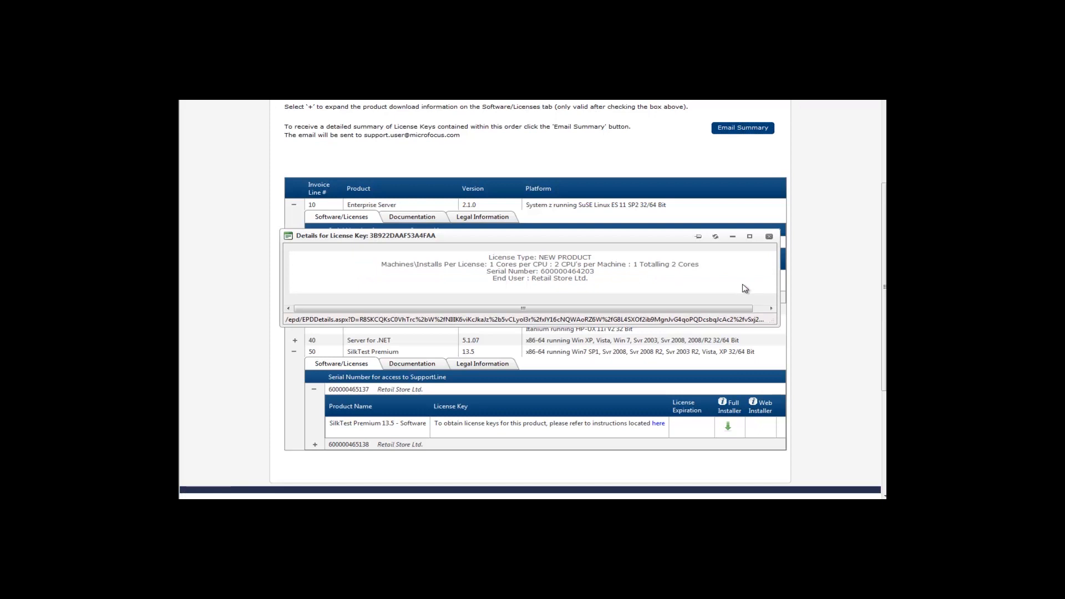
mouse_move(632, 273)
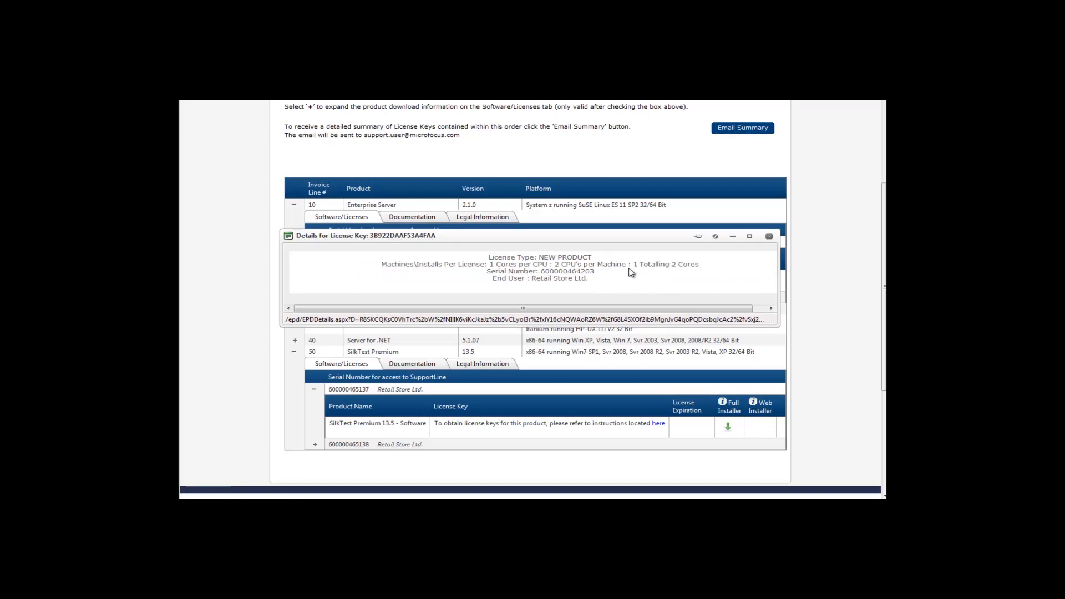
mouse_move(637, 271)
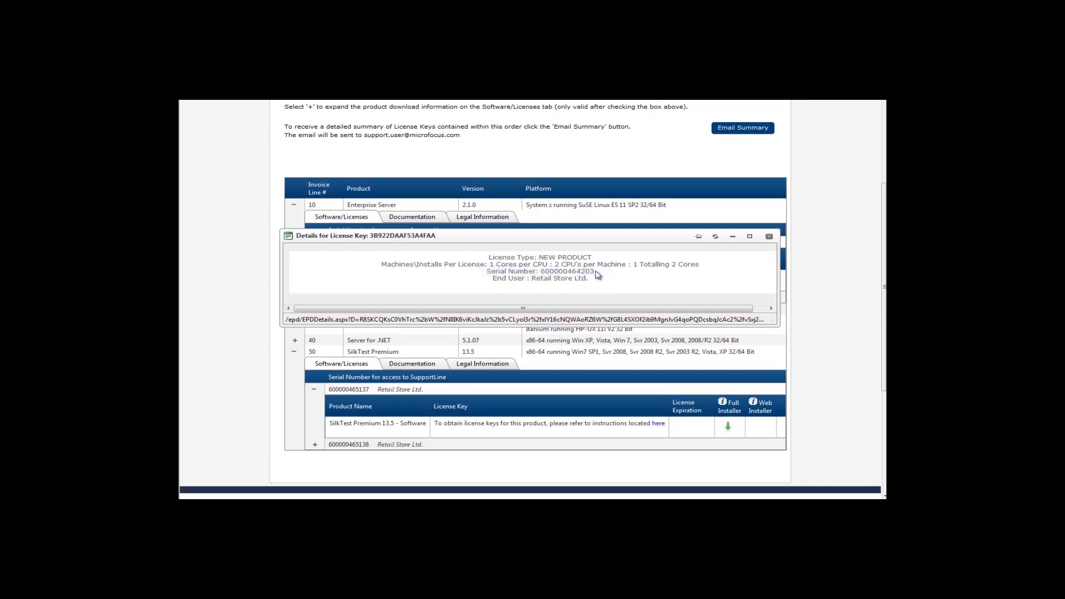
mouse_move(620, 281)
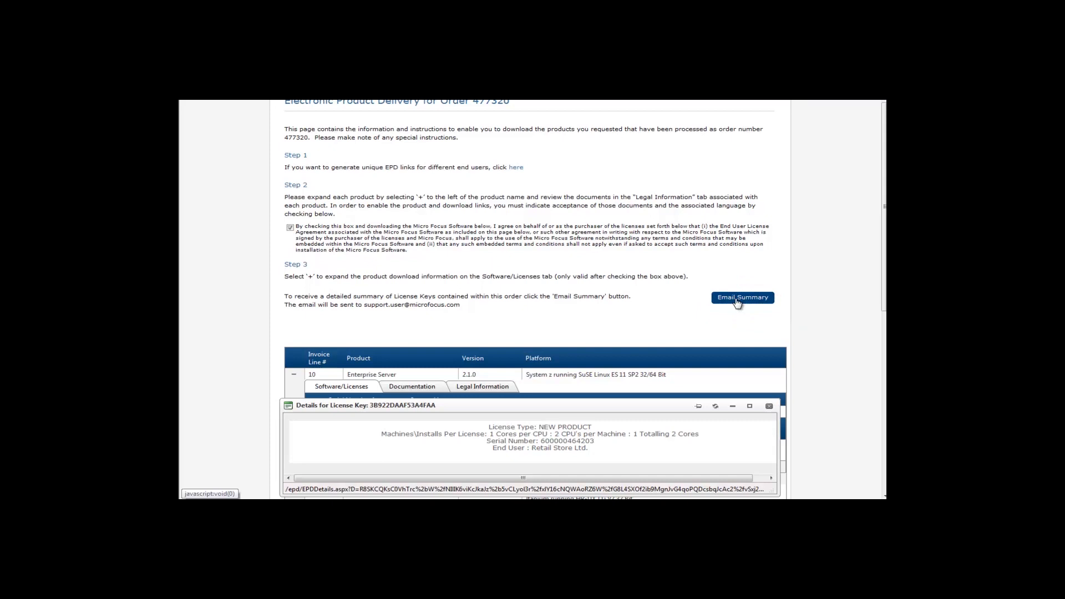
Send the license key Email Summary for order 477320 from Step 3.
left_click(742, 297)
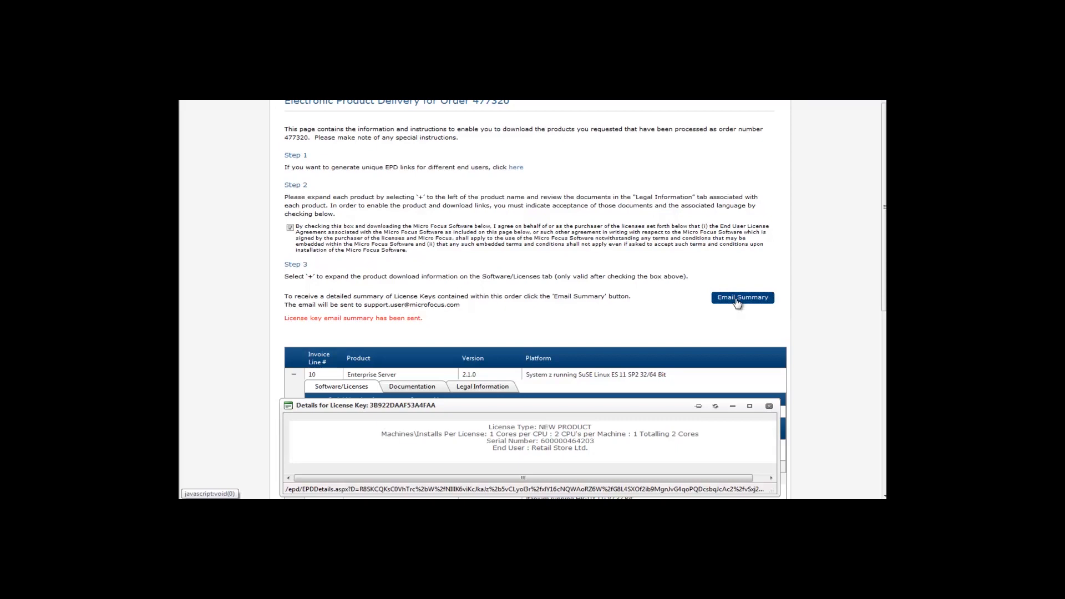
left_click(743, 298)
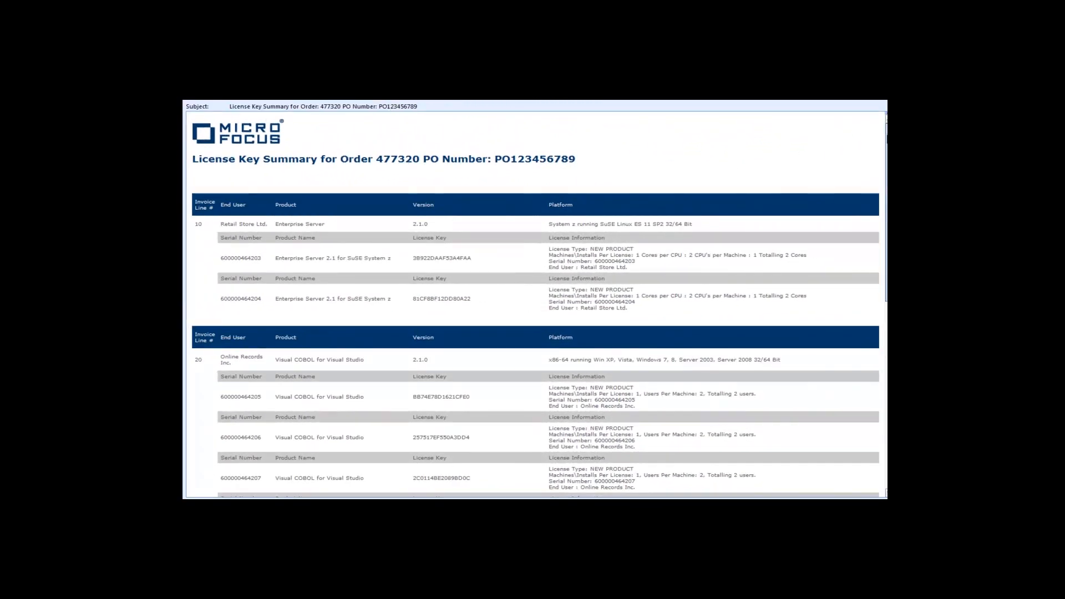
Scroll through the License Key Summary email's invoice lines down to SilkTest Premium.
scroll("down", 3)
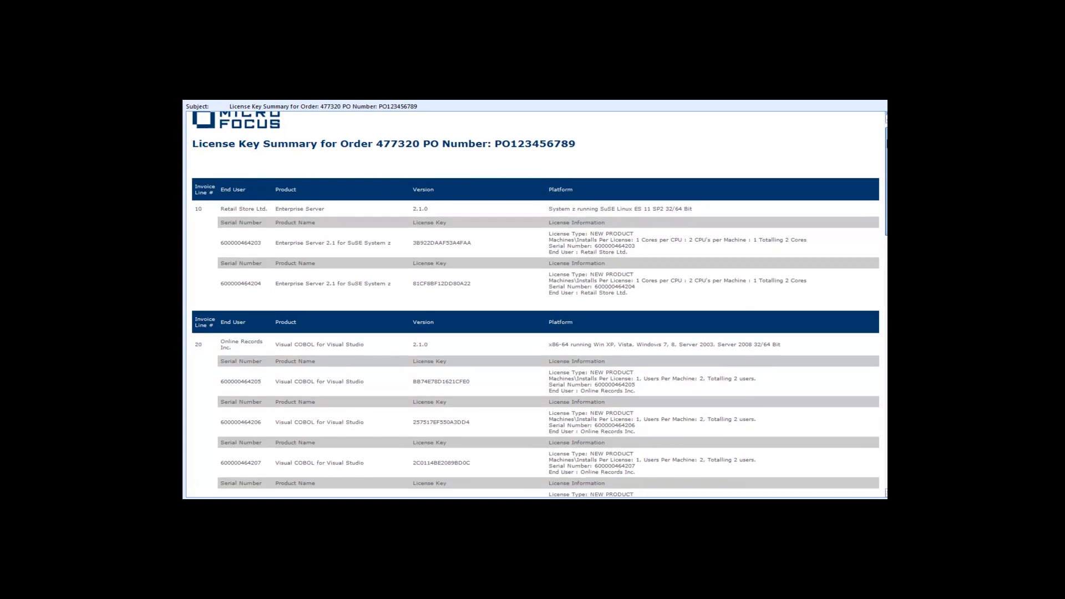
scroll("down", 3)
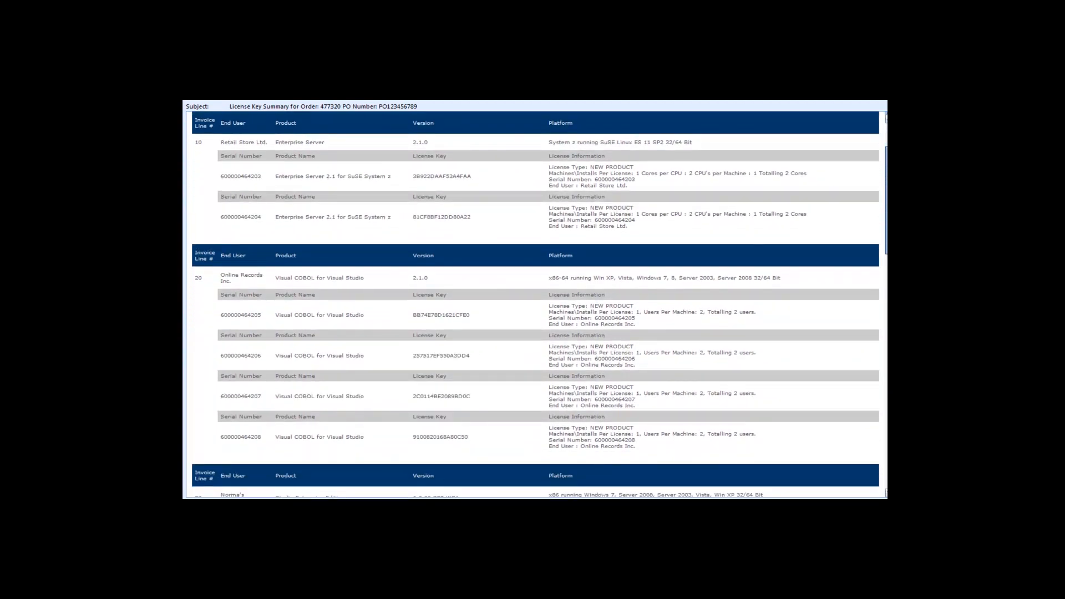
scroll("down", 3)
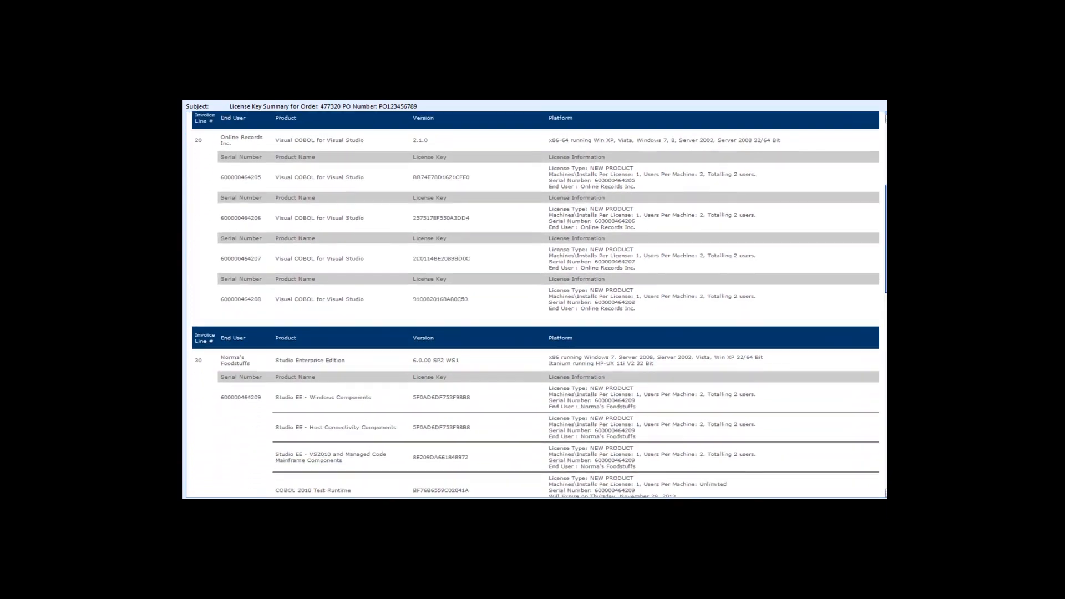
scroll("down", 3)
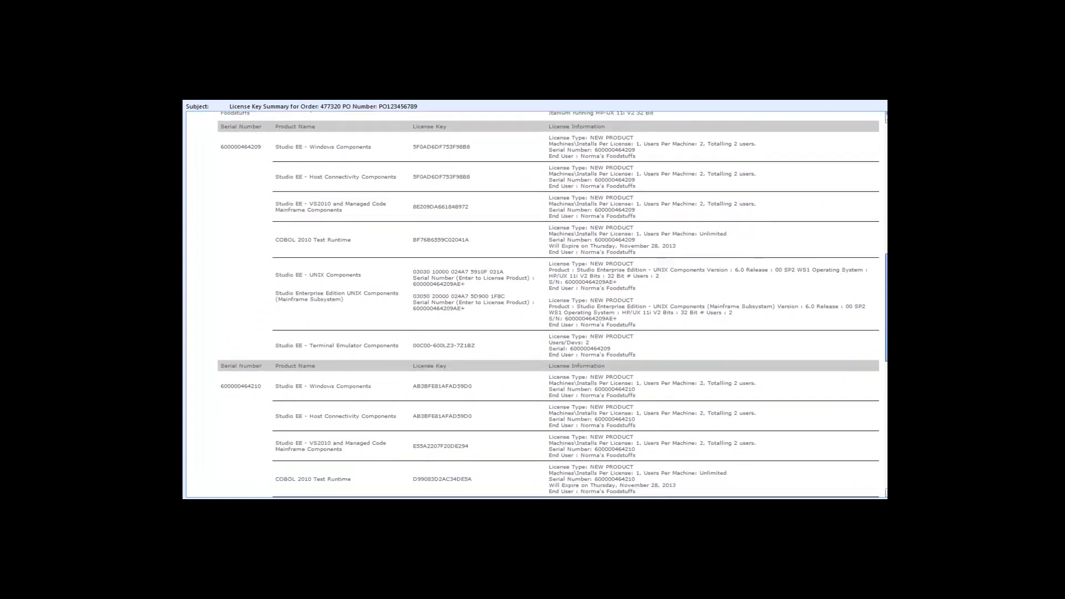
scroll("down", 3)
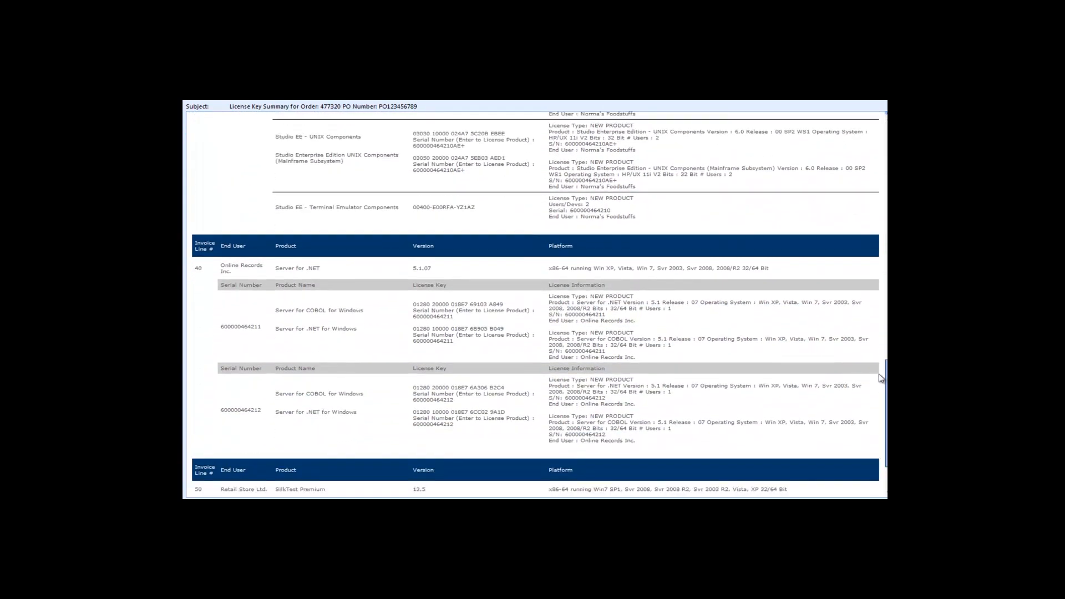
scroll("down", 3)
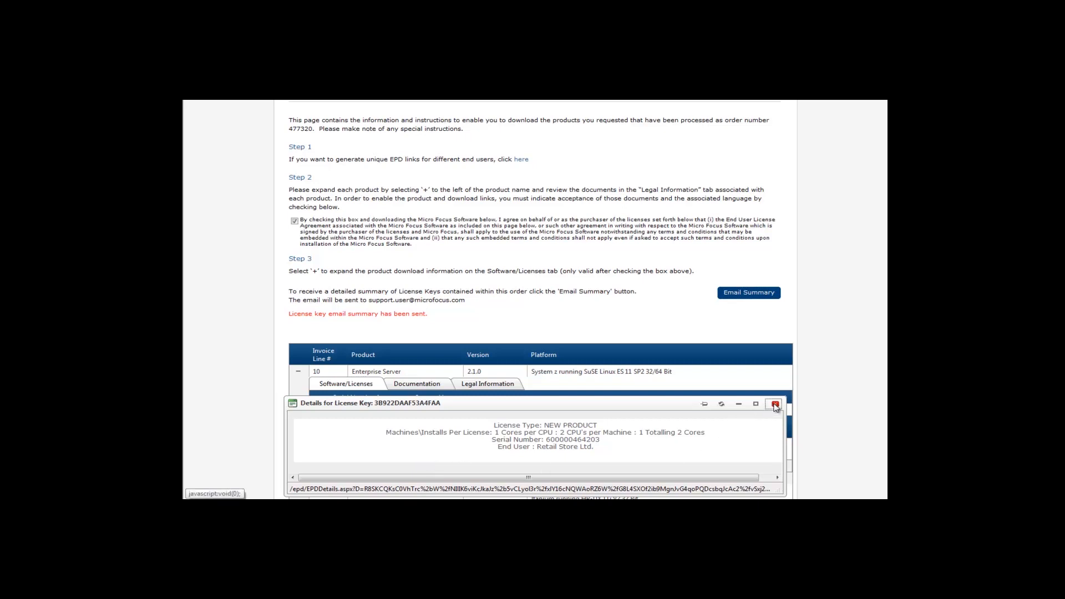
Close the 'Details for License Key' popup, leaving the Enterprise Server download list visible.
left_click(774, 403)
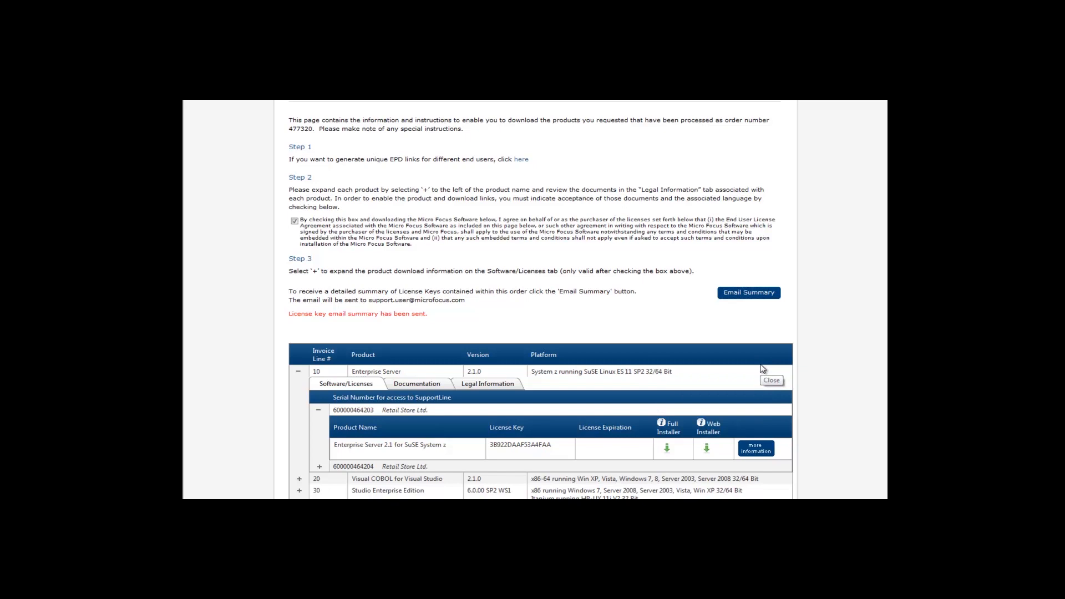
mouse_move(667, 450)
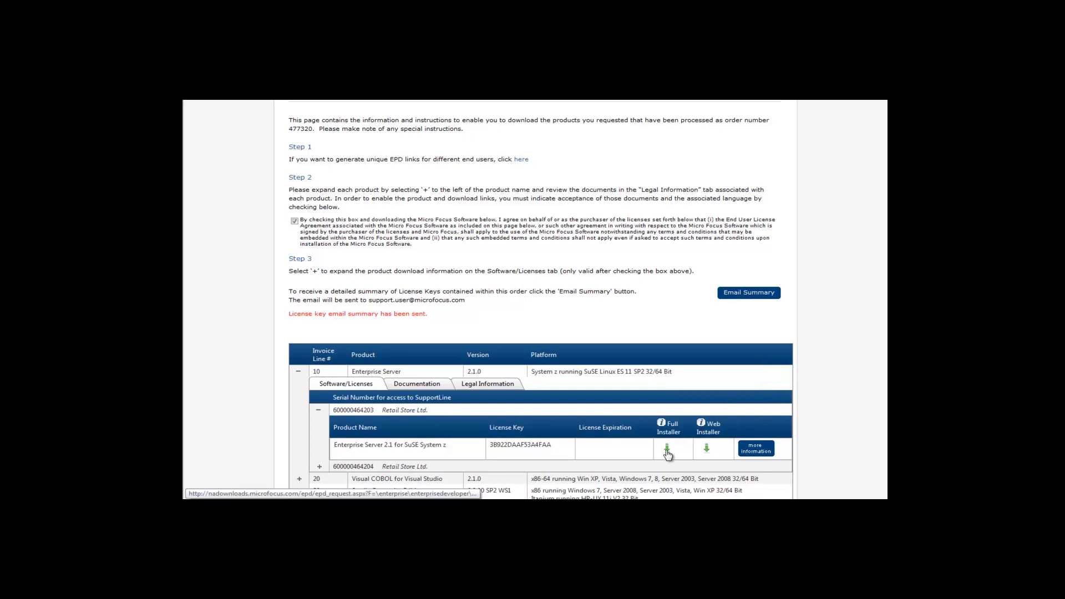